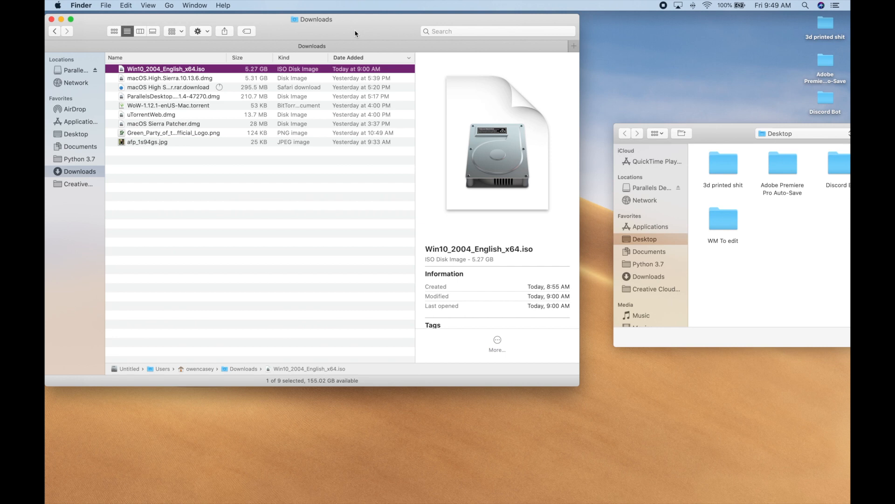
pyautogui.moveTo(558, 23)
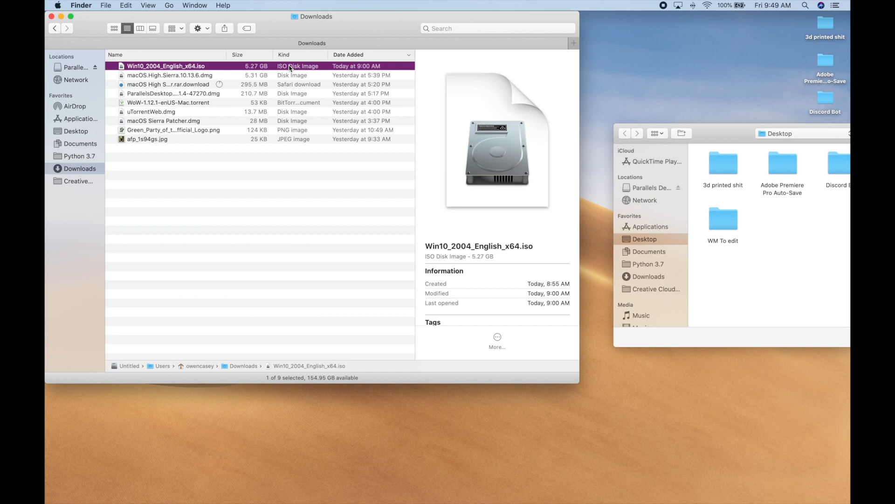
pyautogui.moveTo(336, 214)
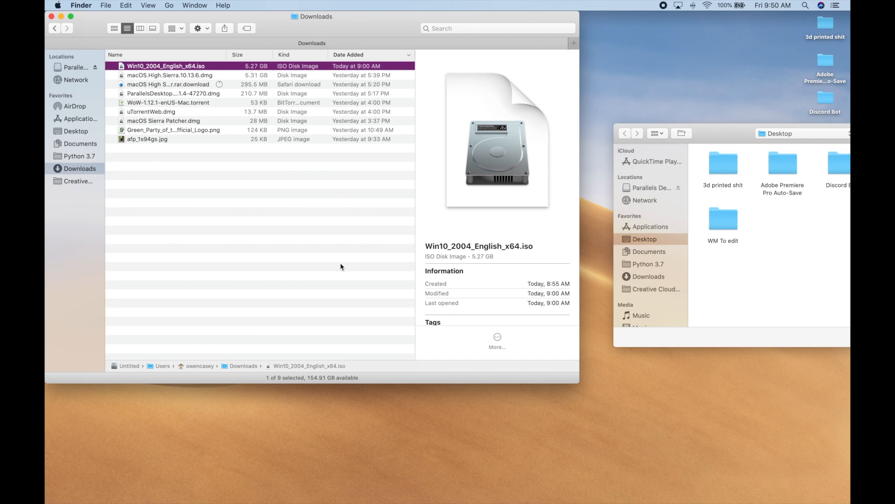
# Launch Boot Camp Assistant from Spotlight and continue past its introduction screen
pyautogui.click(806, 5)
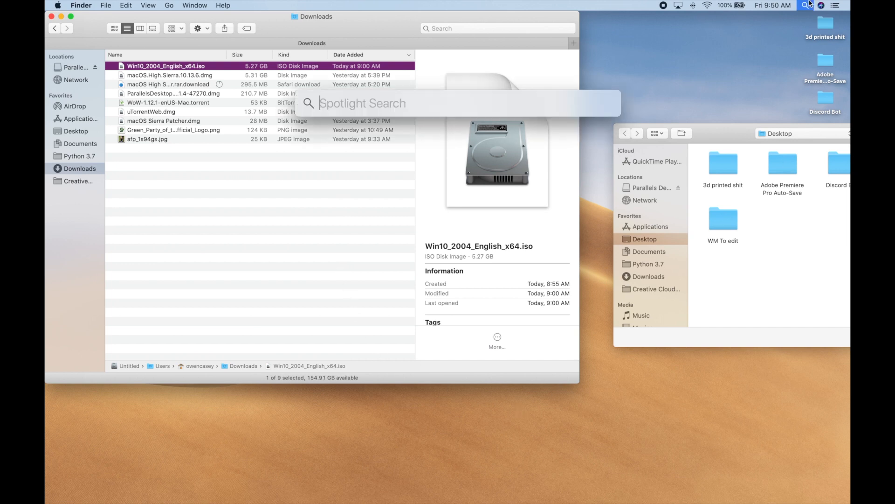
pyautogui.write('bp')
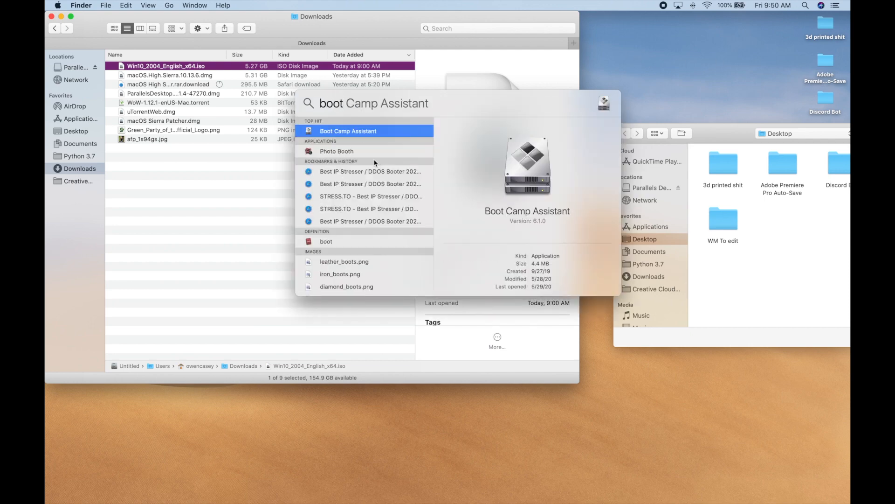
pyautogui.click(348, 131)
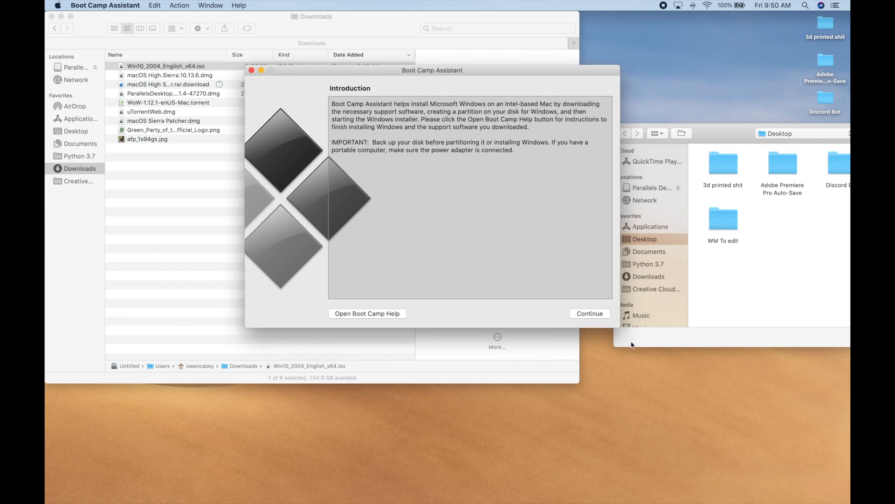
pyautogui.click(589, 313)
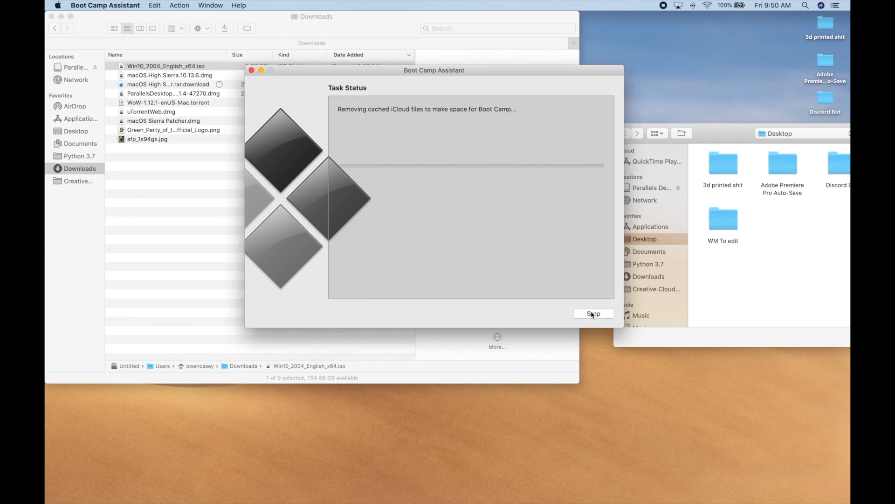
pyautogui.moveTo(404, 226)
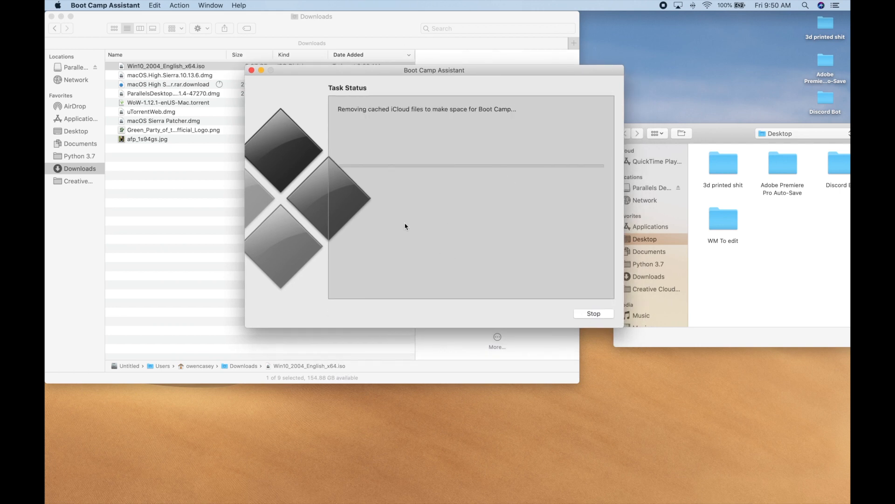
pyautogui.moveTo(441, 201)
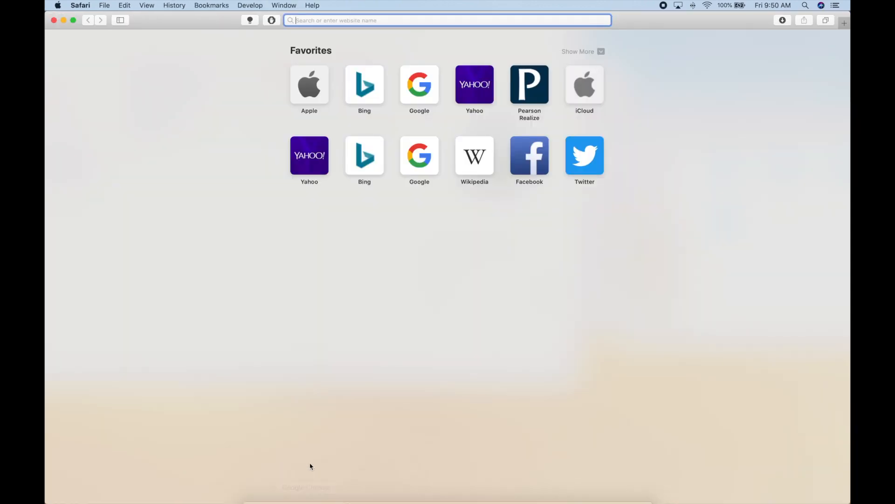
# Search for 'windows 10' and open Microsoft's Windows 10 disc image download page
pyautogui.write('windows 10 iso download')
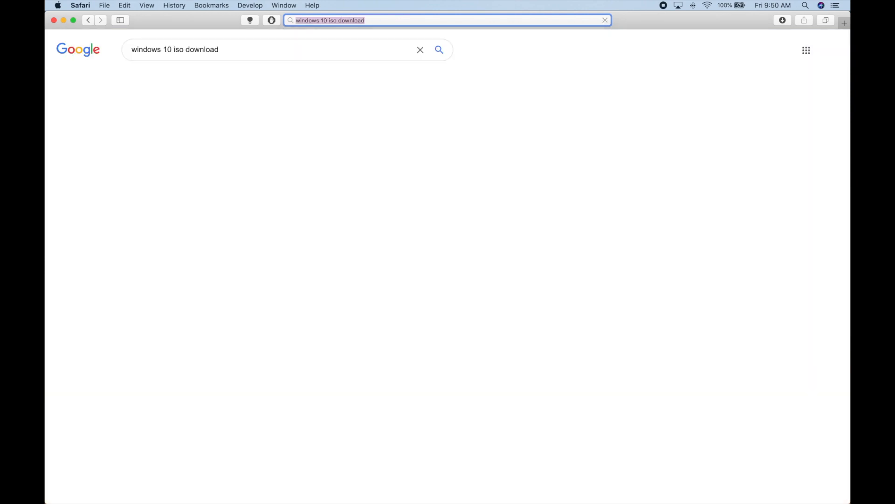
pyautogui.press('Return')
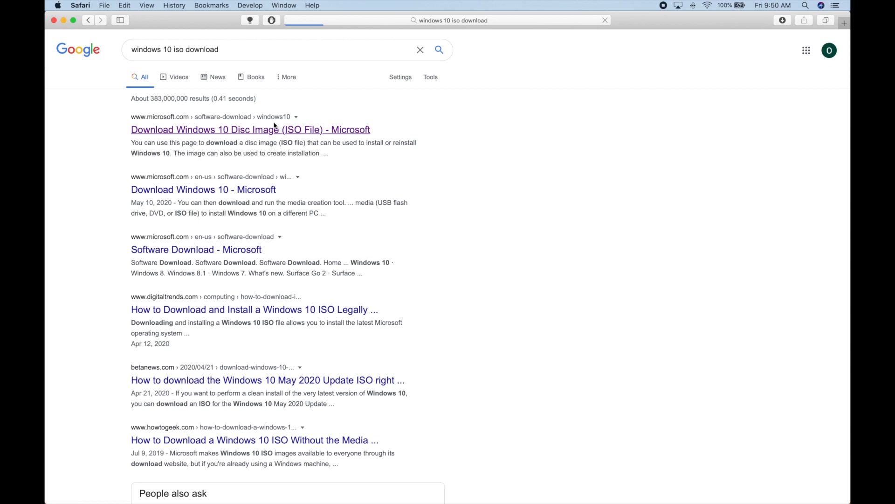
pyautogui.click(250, 129)
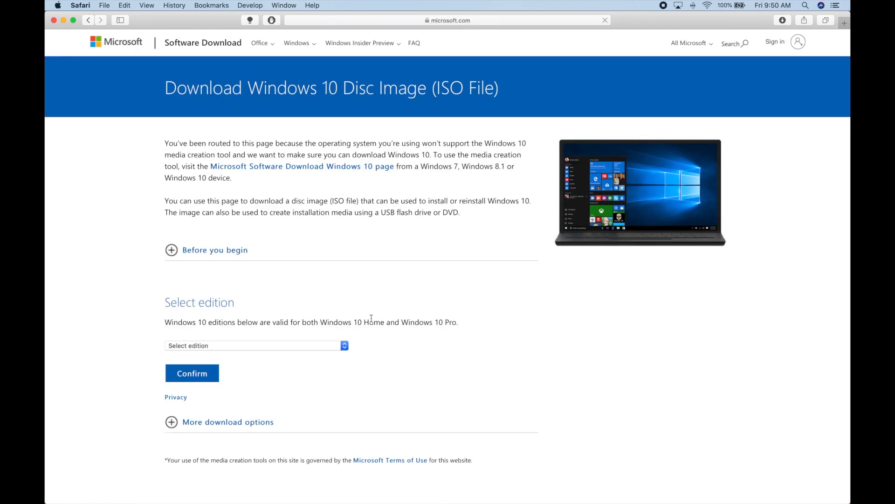
# Choose English as the product language and confirm it
pyautogui.scroll(-3)
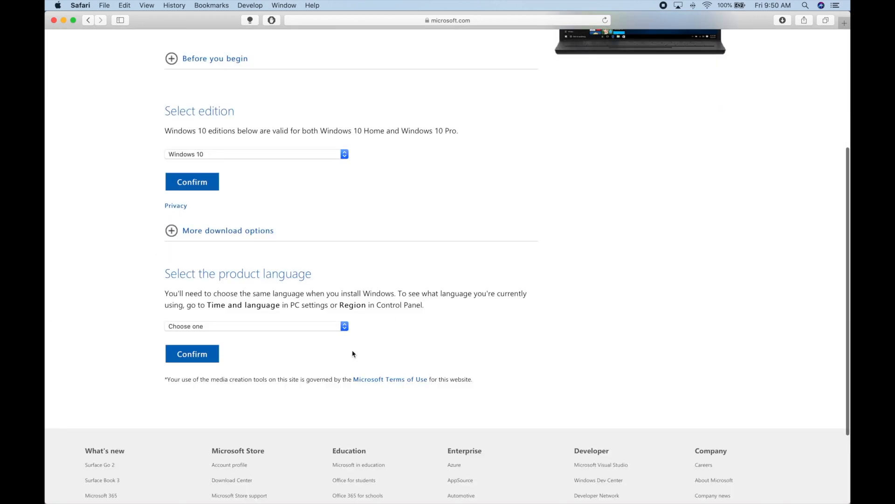
pyautogui.click(254, 326)
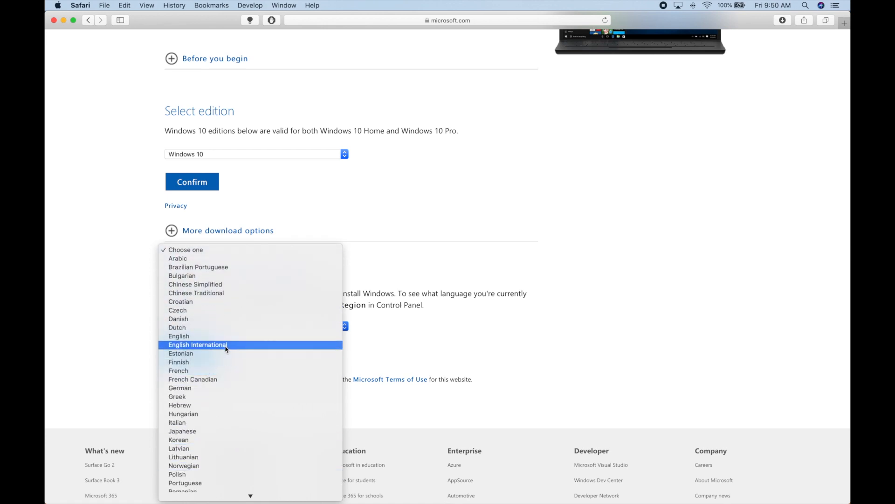
pyautogui.click(178, 336)
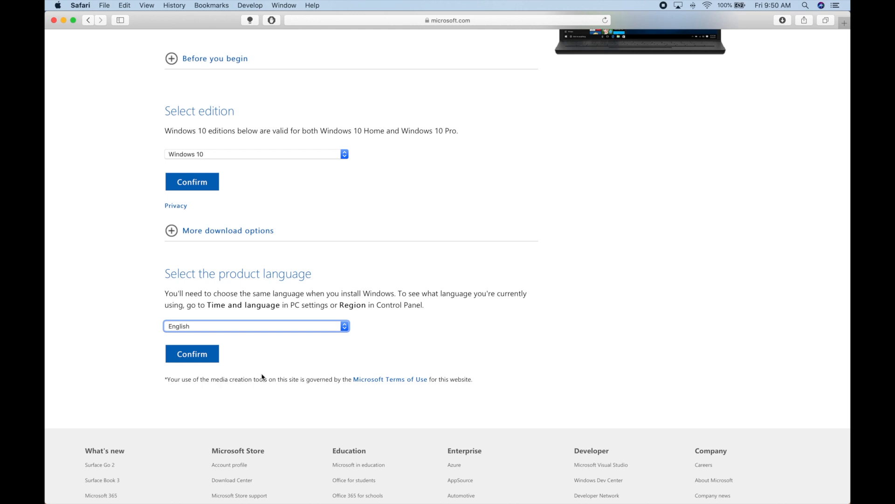
pyautogui.click(192, 353)
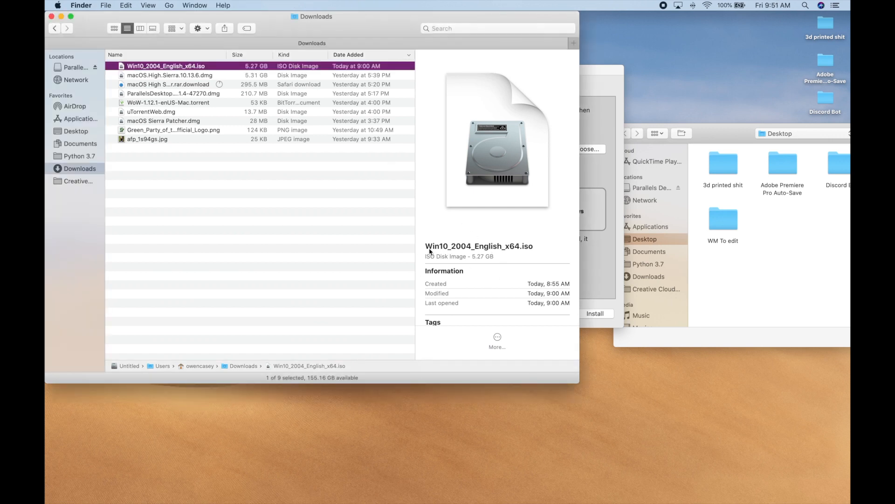
pyautogui.moveTo(493, 243)
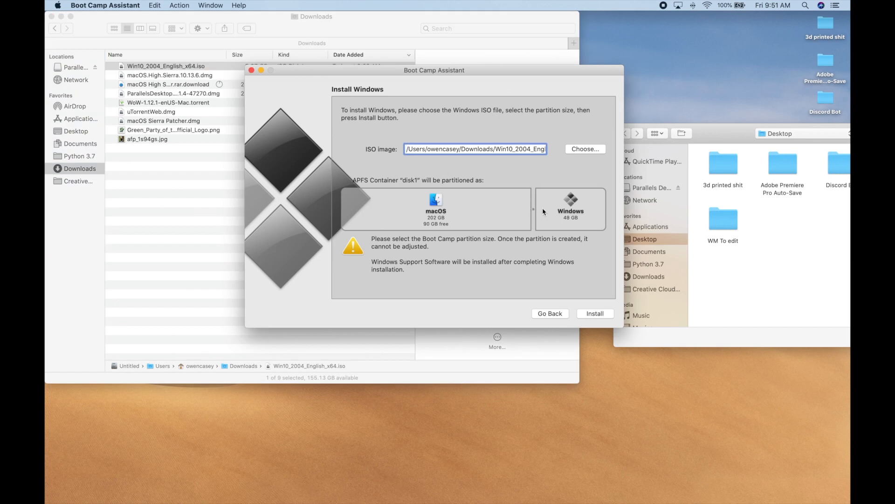
pyautogui.moveTo(811, 168)
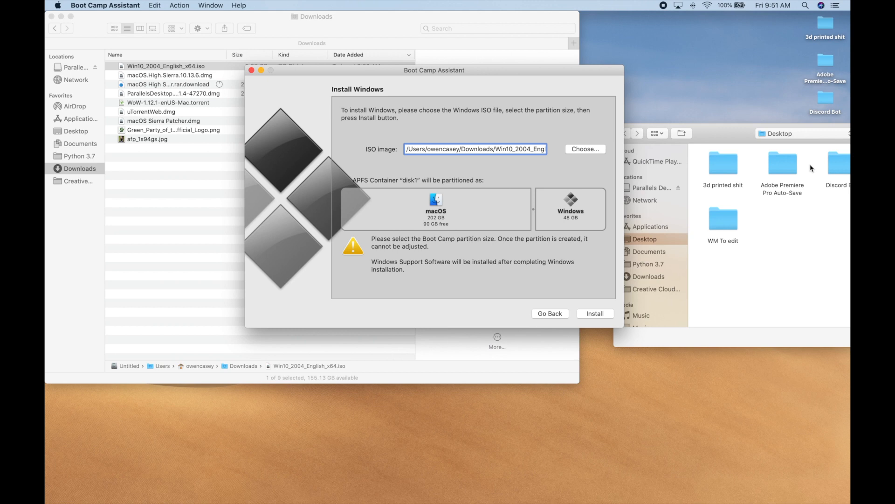
pyautogui.moveTo(405, 282)
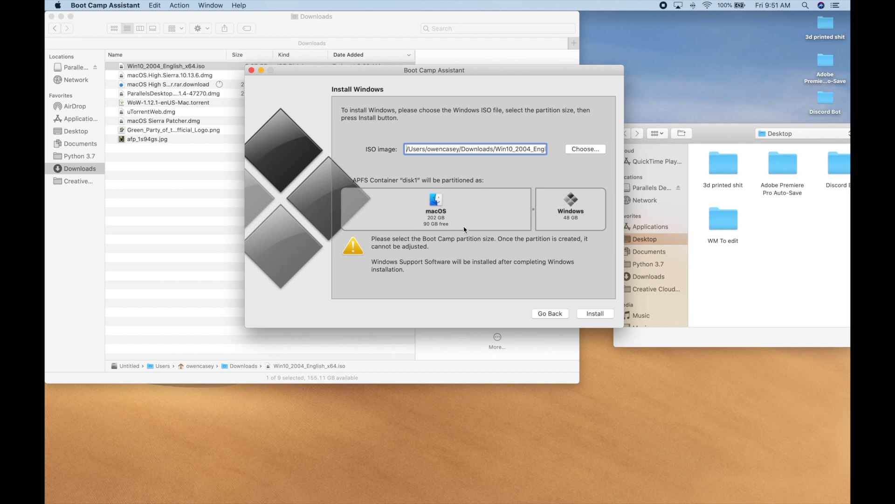
pyautogui.moveTo(531, 211)
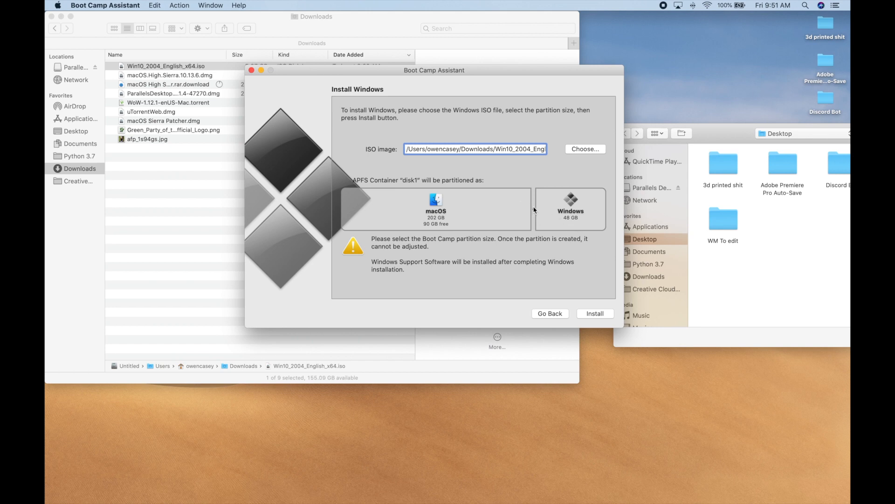
pyautogui.moveTo(580, 149)
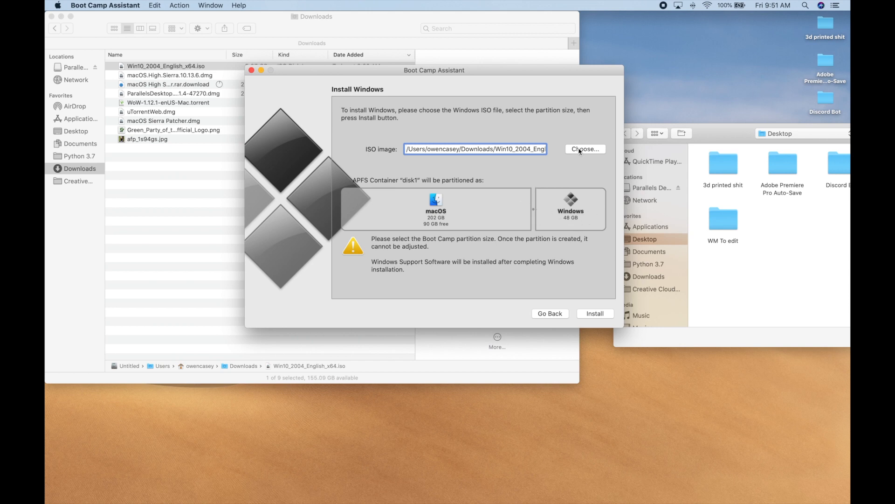
# Select Win10_2004_English_x64.iso from Downloads as the Windows image
pyautogui.click(585, 149)
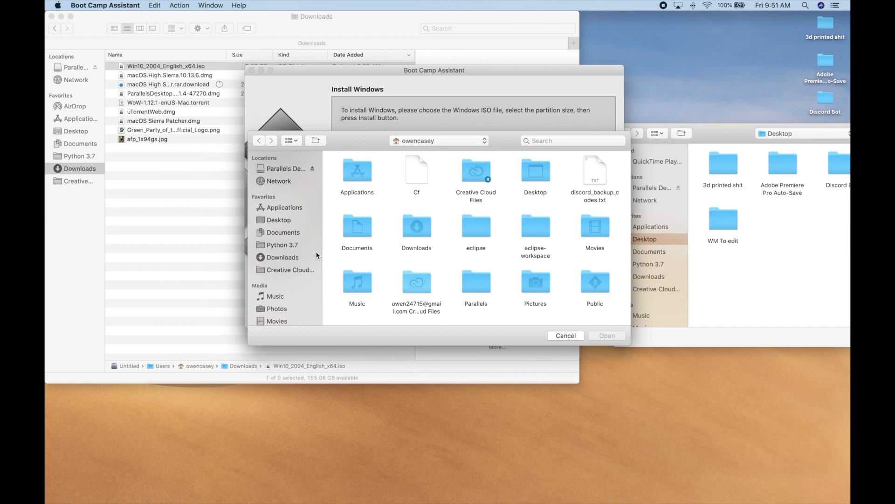
pyautogui.click(282, 257)
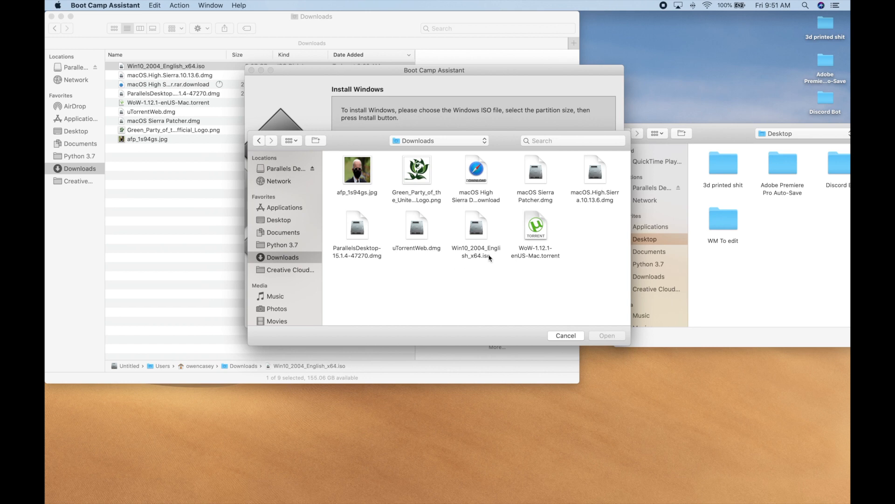
pyautogui.click(476, 229)
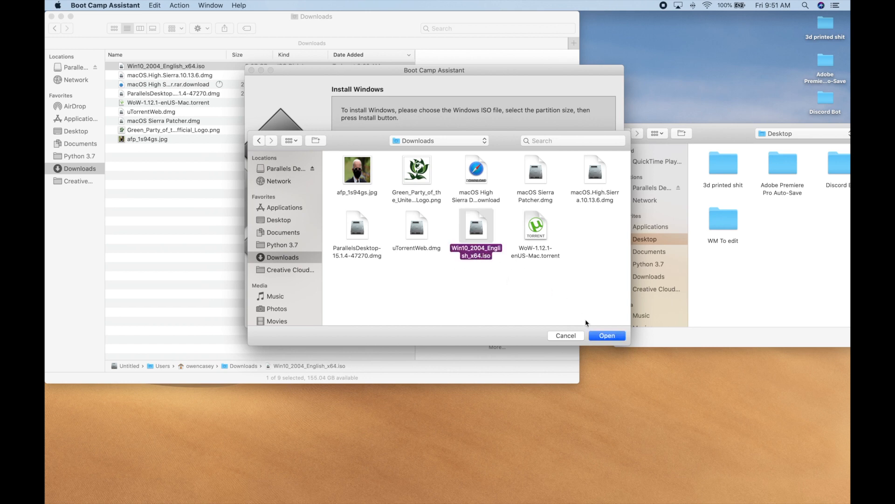
pyautogui.click(606, 336)
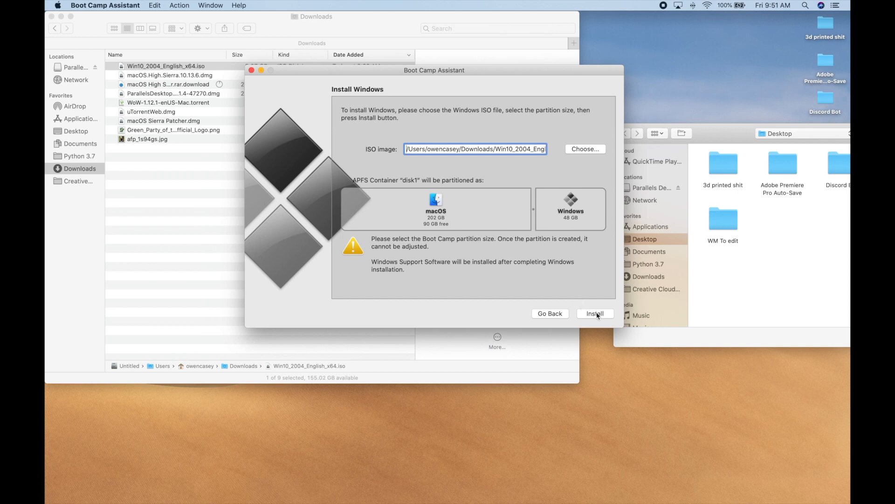
# Start the Windows installation and confirm it
pyautogui.click(595, 313)
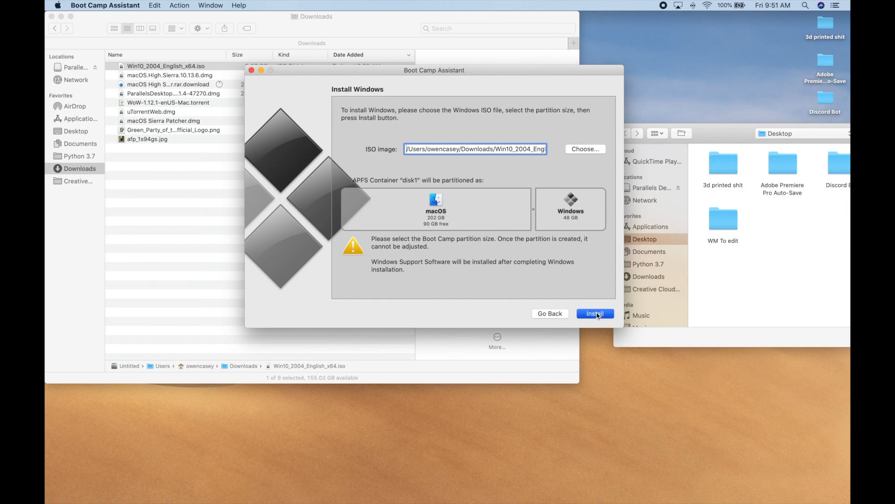
pyautogui.click(595, 314)
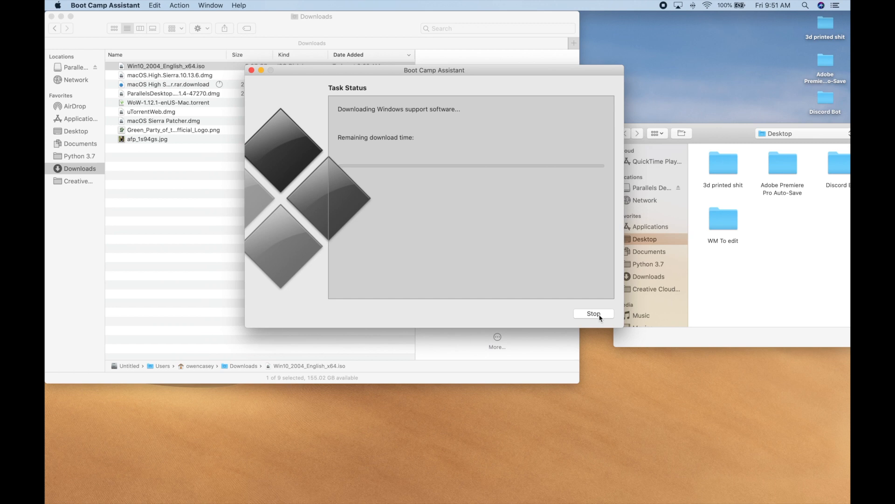
pyautogui.moveTo(524, 74)
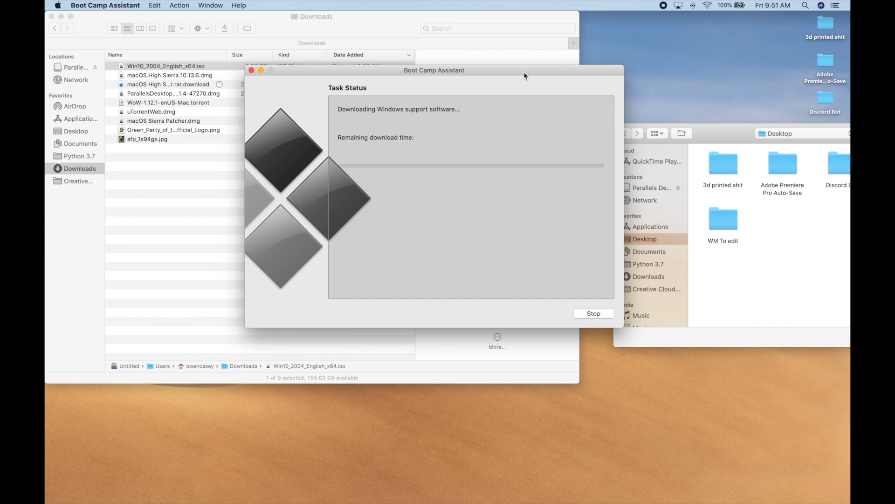
pyautogui.moveTo(524, 75); pyautogui.dragTo(425, 74)
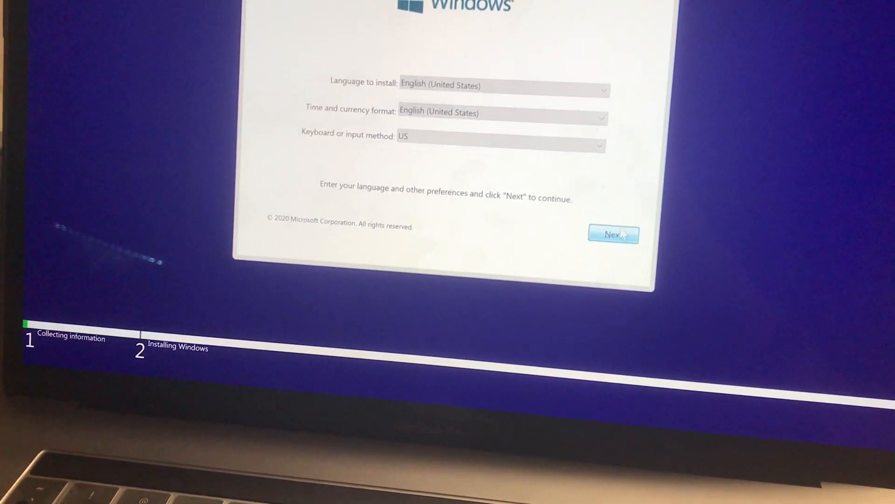
# Accept English (United States) language, time format and US keyboard, then continue
pyautogui.click(614, 234)
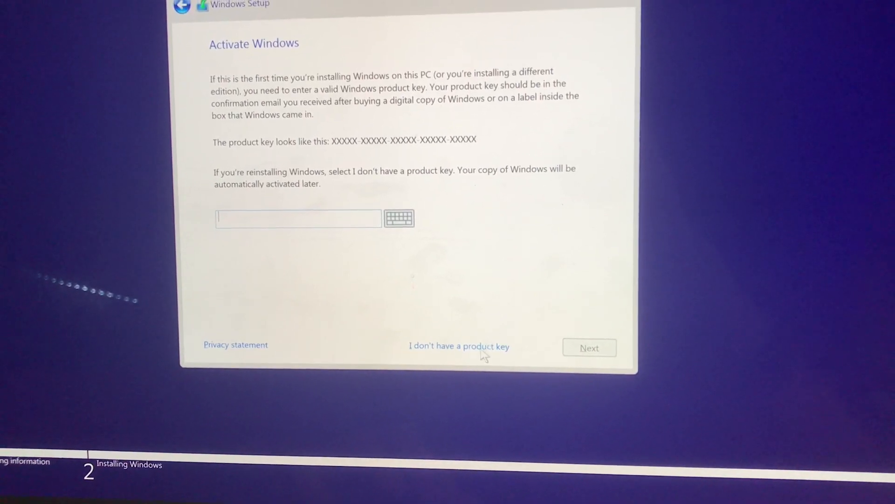
# Skip the product key and continue with Windows 10 Home as the edition
pyautogui.click(458, 345)
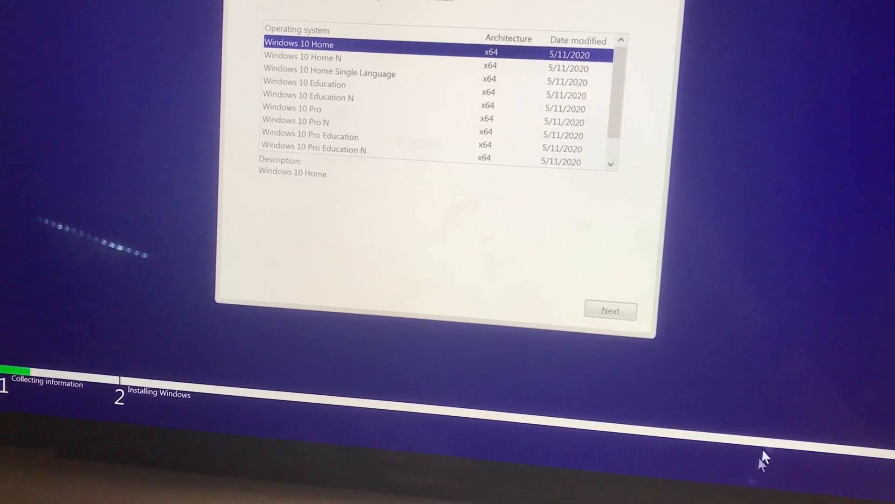
pyautogui.click(611, 310)
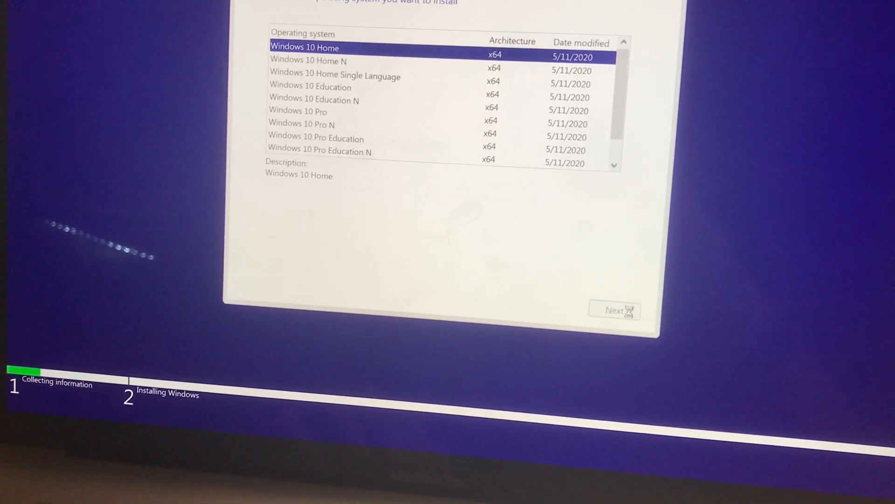
pyautogui.click(615, 310)
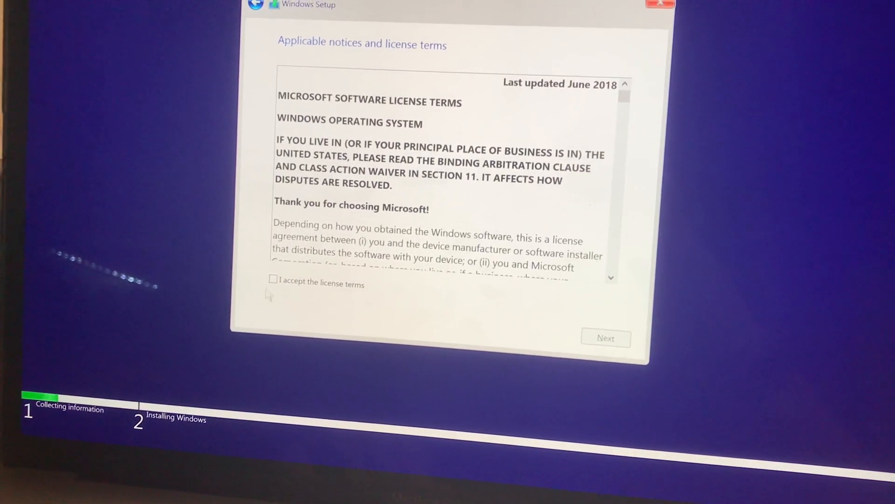
# Tick 'I accept the license terms' to continue Windows Setup
pyautogui.click(606, 338)
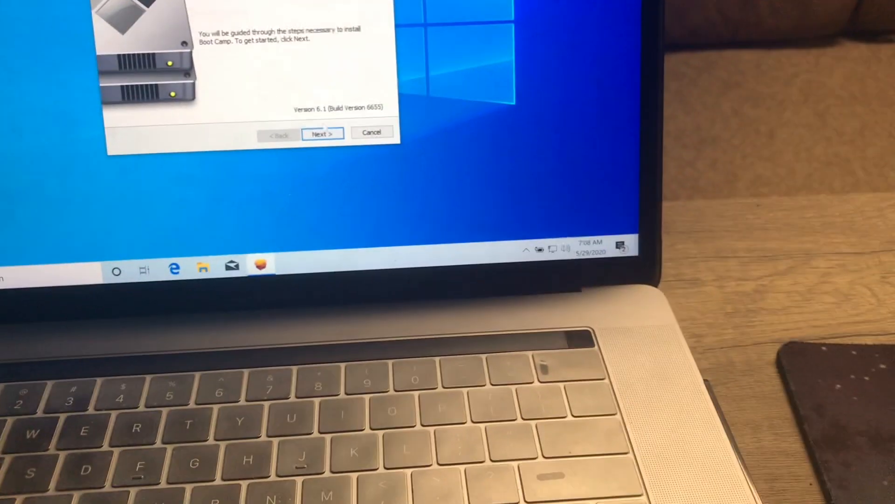
# Begin Boot Camp setup, accept Apple's license agreement, and install the support software
pyautogui.click(321, 133)
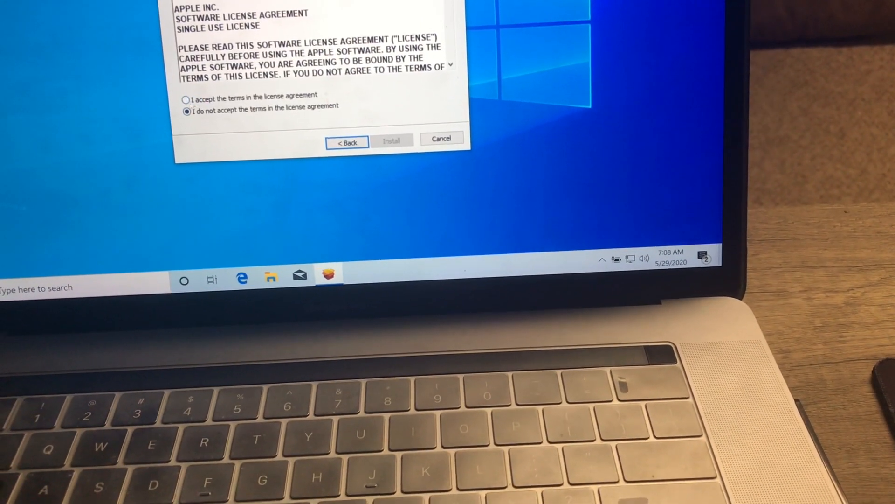
pyautogui.click(224, 198)
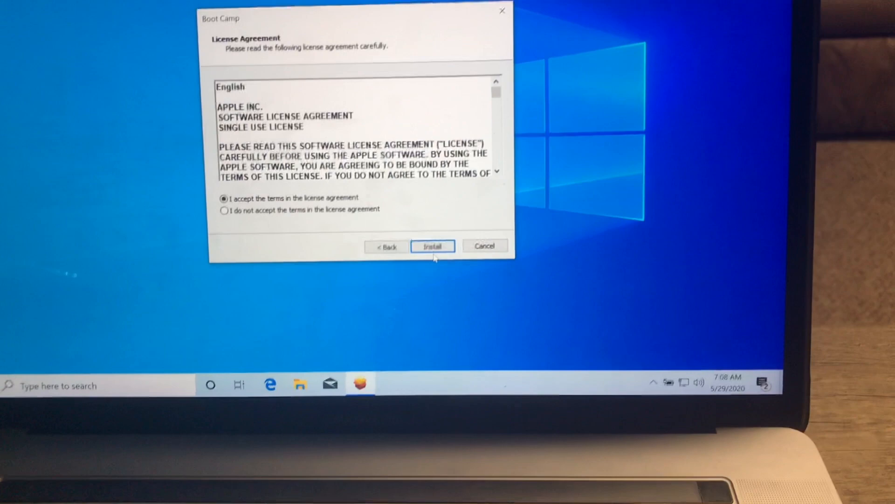
pyautogui.click(432, 246)
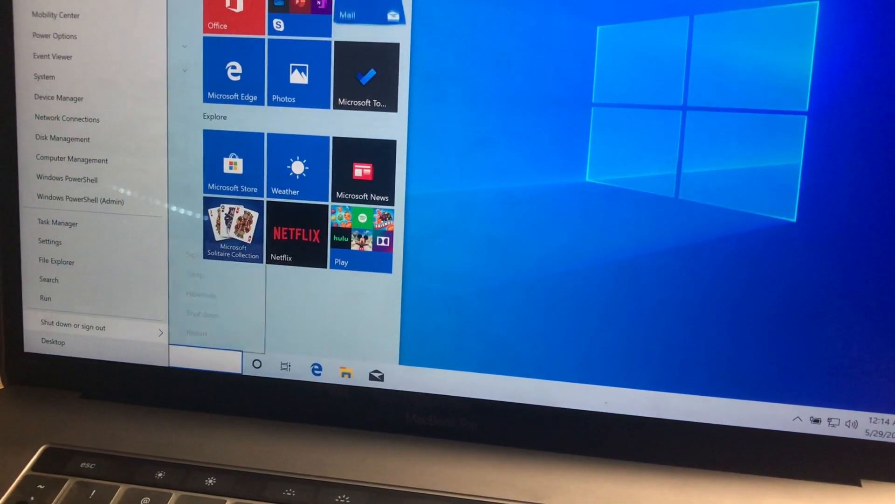
# Open the Start menu and reveal the Power button's sleep, shut down and restart options
pyautogui.click(73, 326)
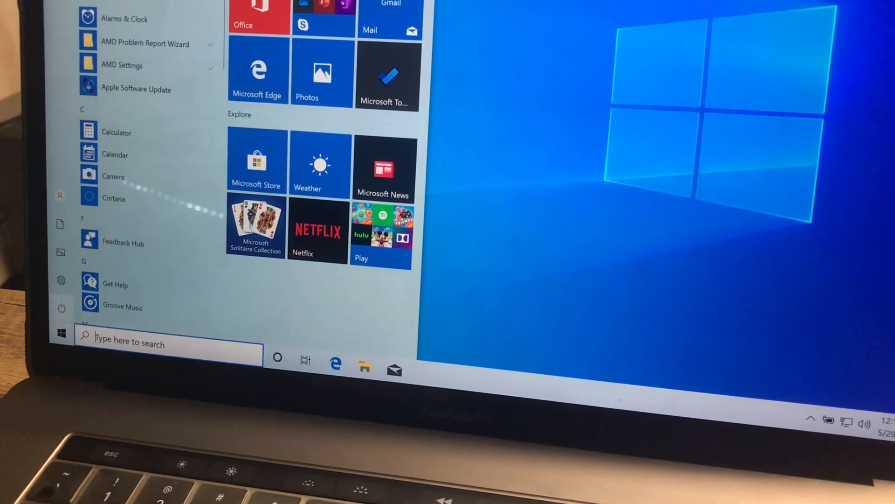
pyautogui.click(61, 308)
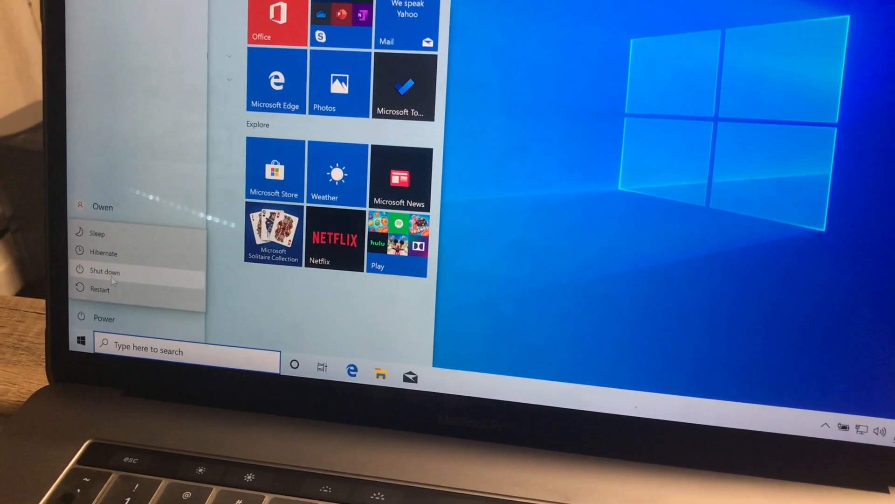